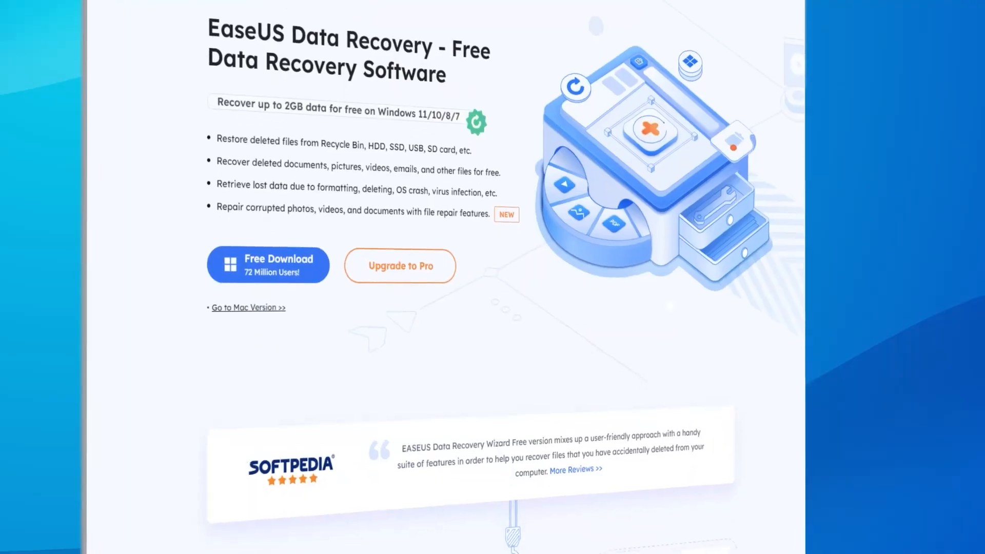
scroll(down, 3)
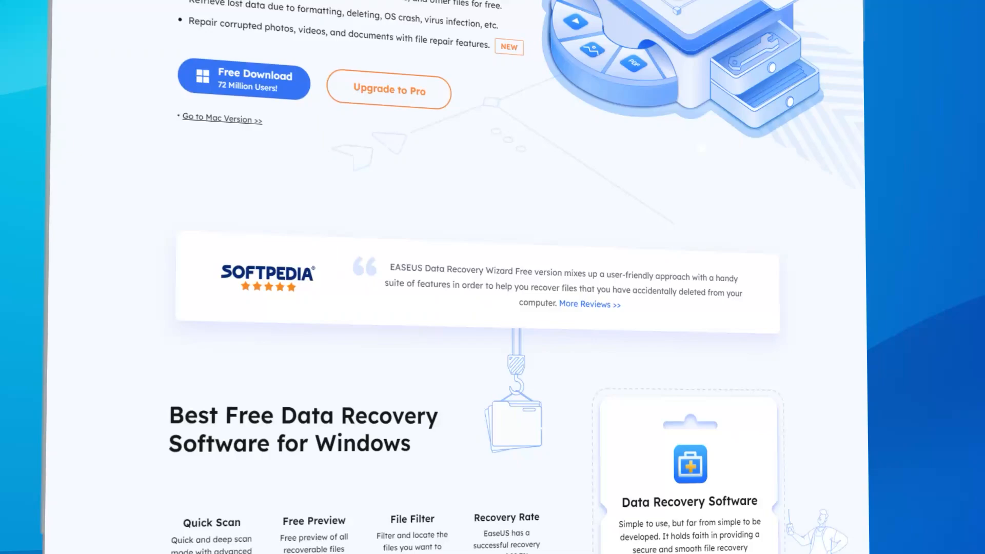
scroll(down, 3)
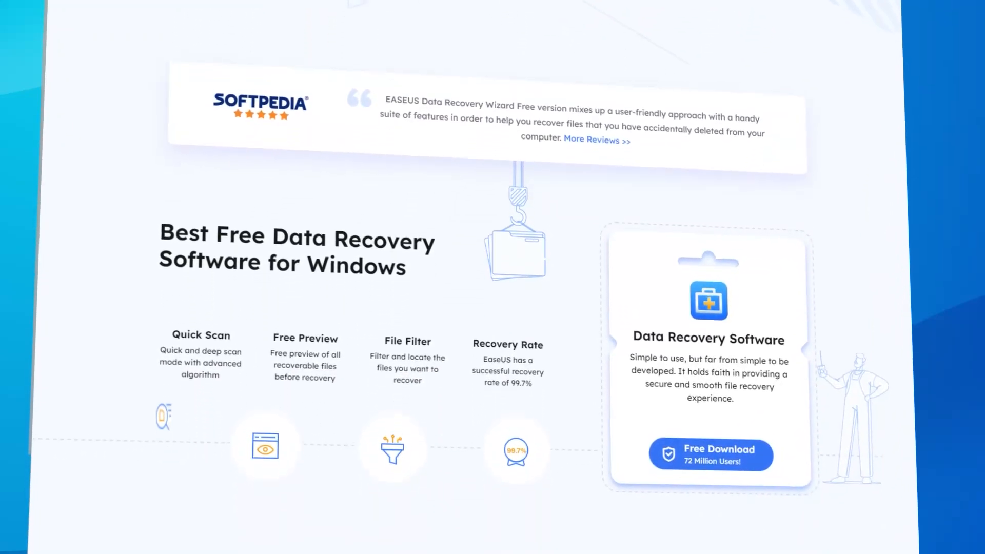
scroll(down, 3)
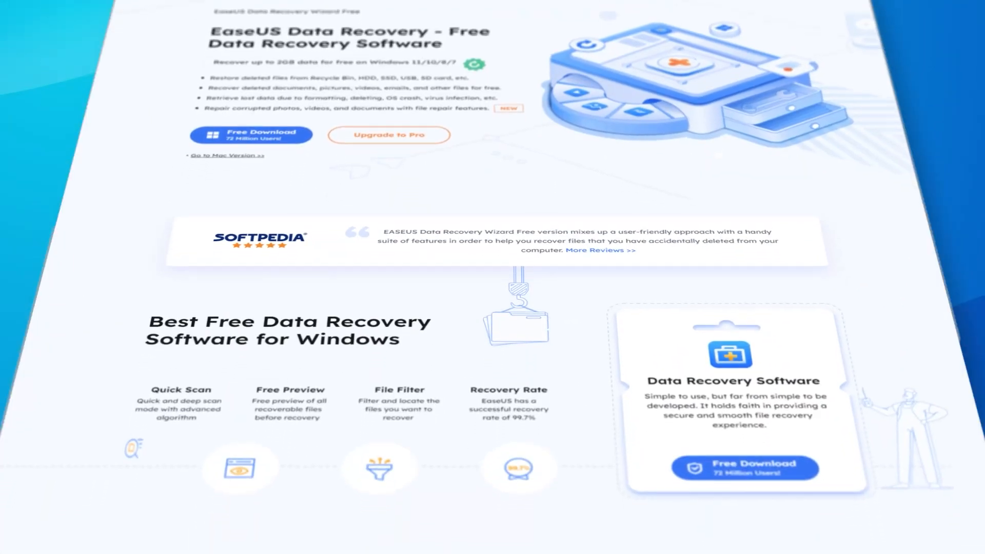
scroll(down, 3)
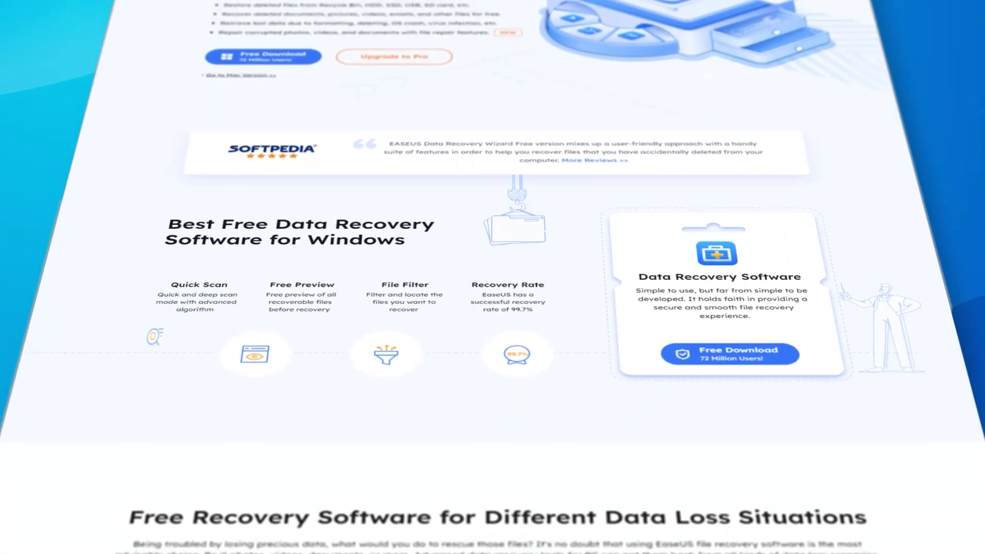
scroll(down, 3)
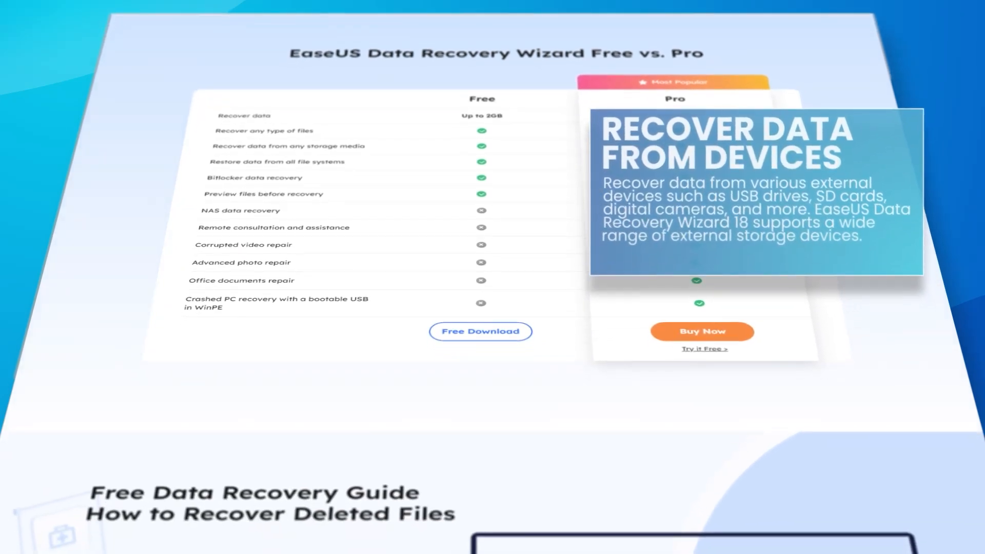
scroll(down, 3)
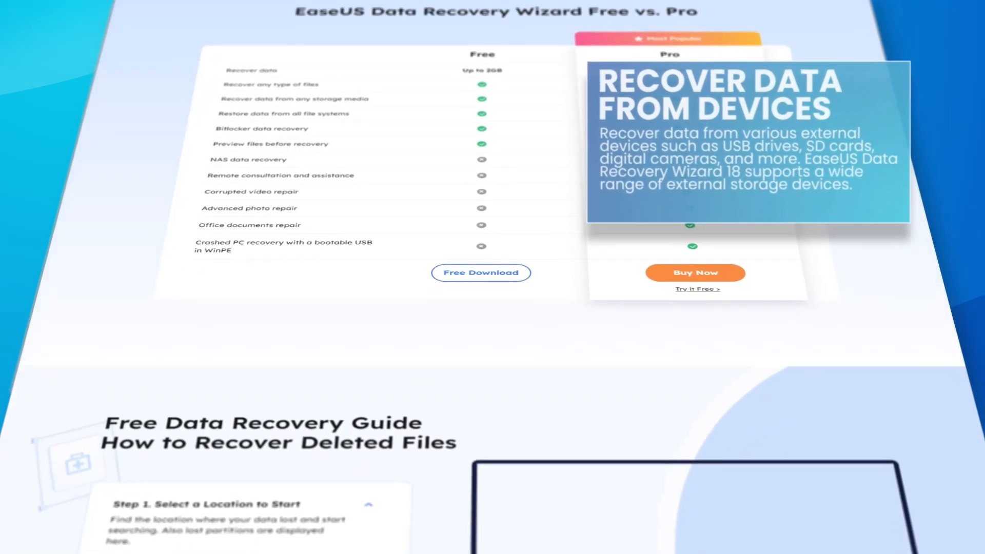
scroll(down, 3)
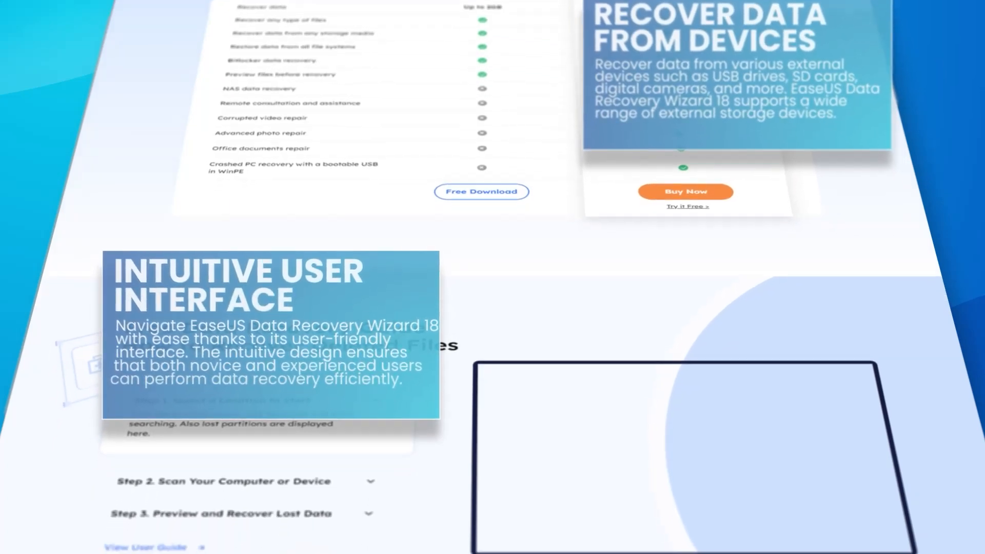
scroll(down, 3)
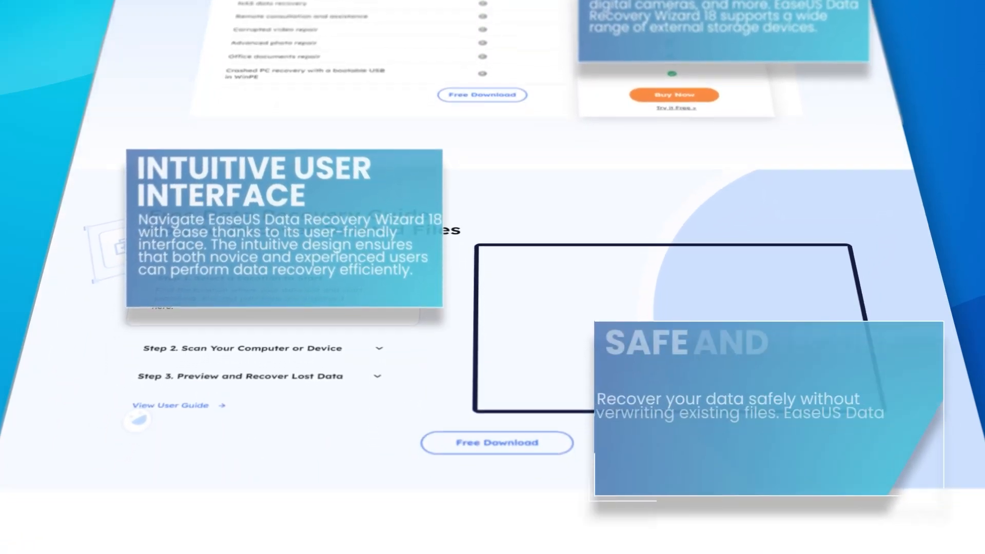
scroll(down, 3)
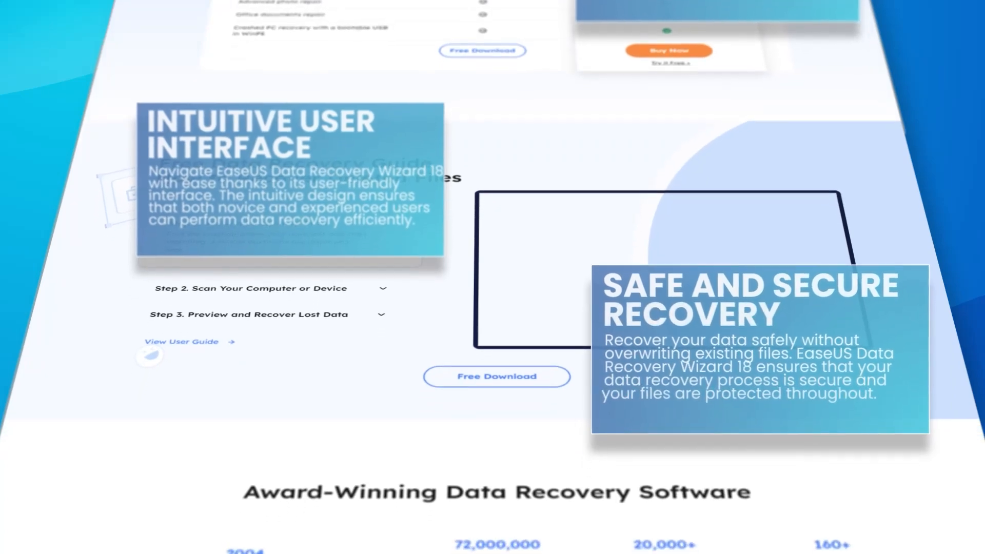